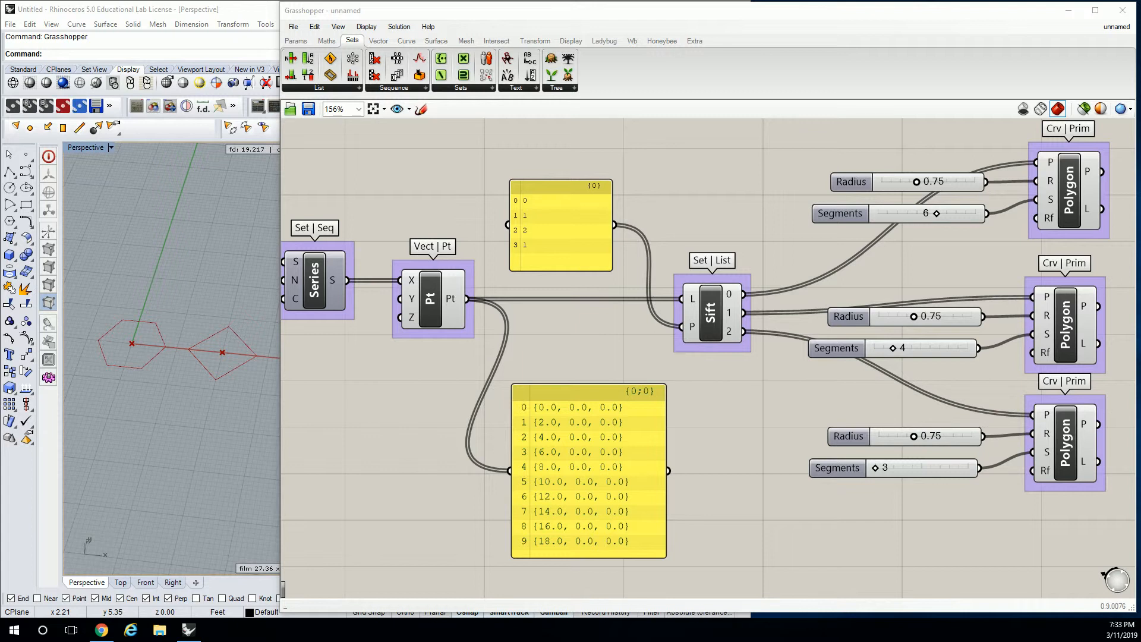
# Place a Dispatch component from the Sets > List dropdown onto the canvas
pyautogui.scroll(-3)
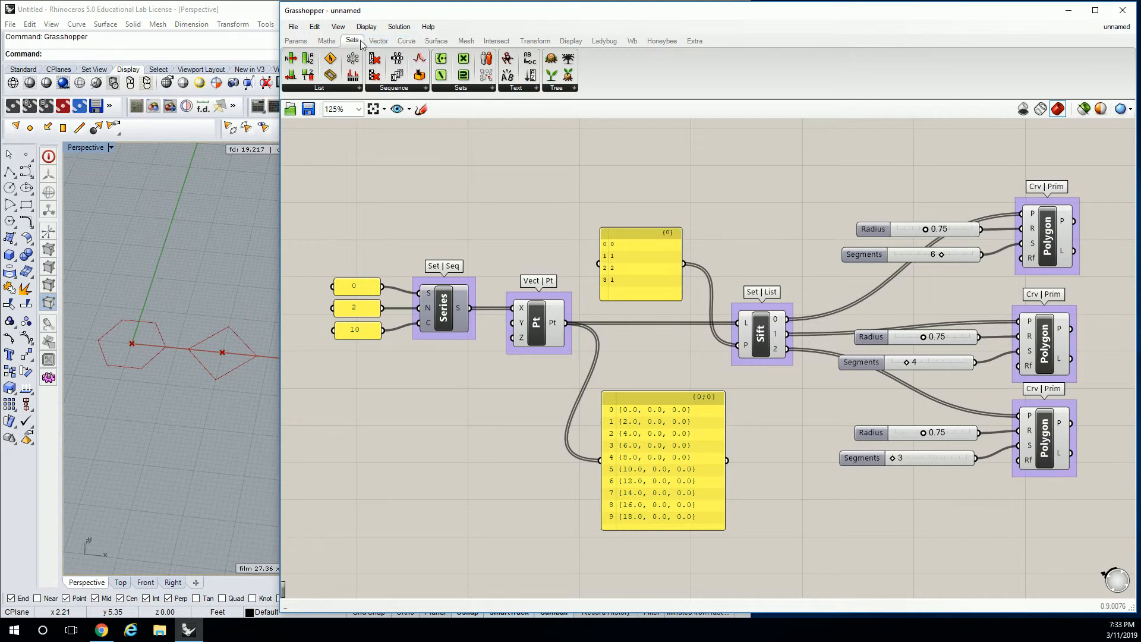
pyautogui.click(320, 88)
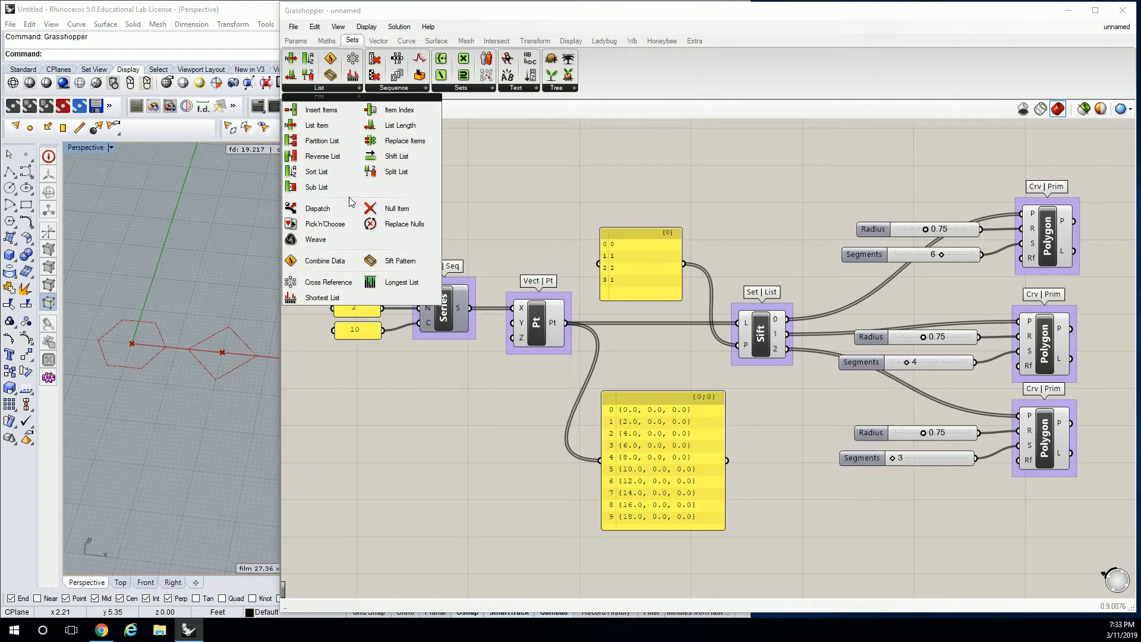
pyautogui.click(686, 189)
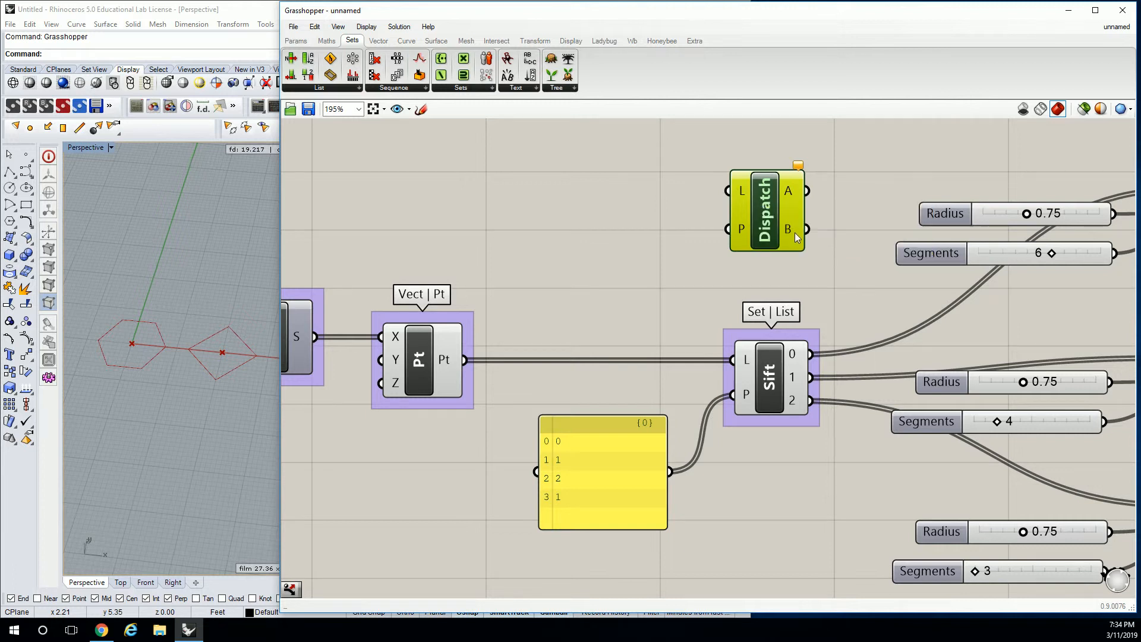
# Group the Dispatch component and label the group 'Sets | List'
pyautogui.scroll(-3)
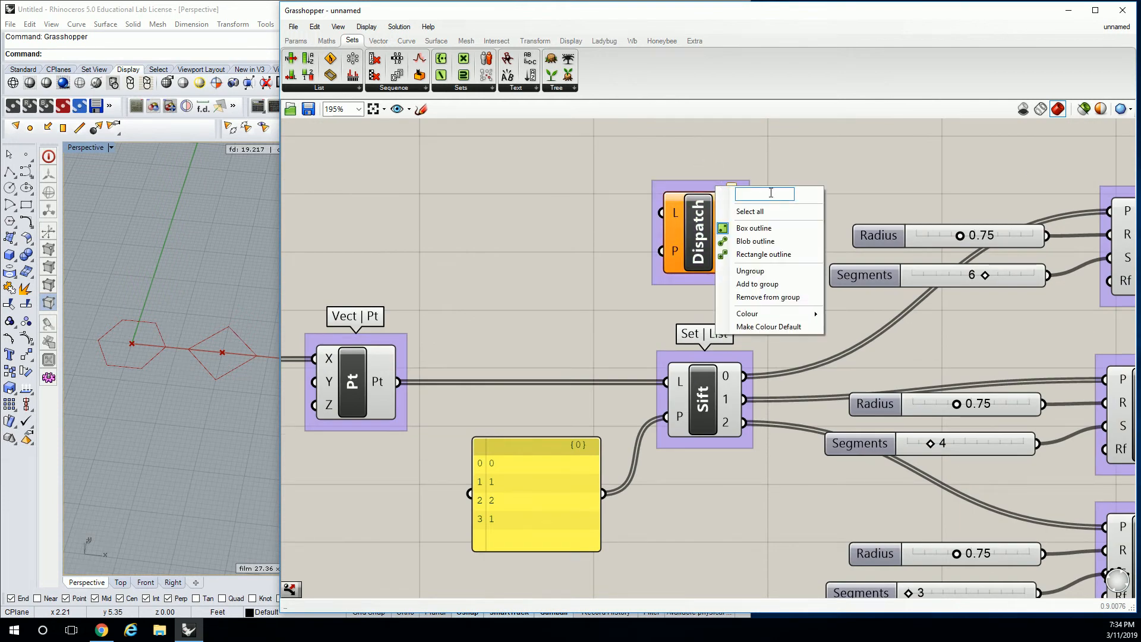
pyautogui.write('Sets | List')
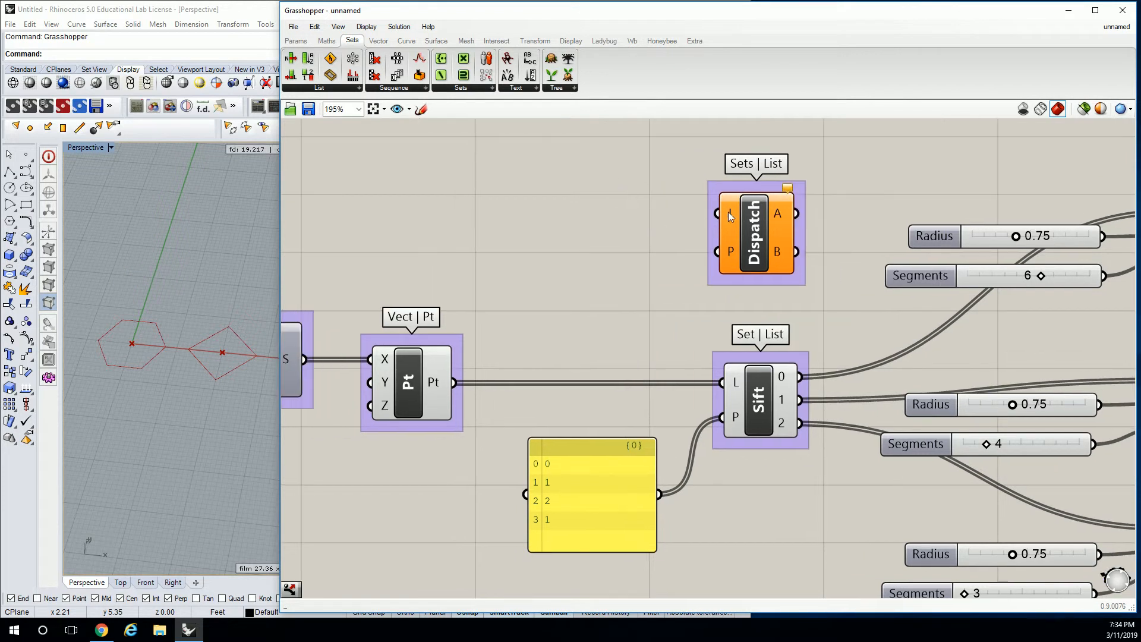
pyautogui.moveTo(729, 214)
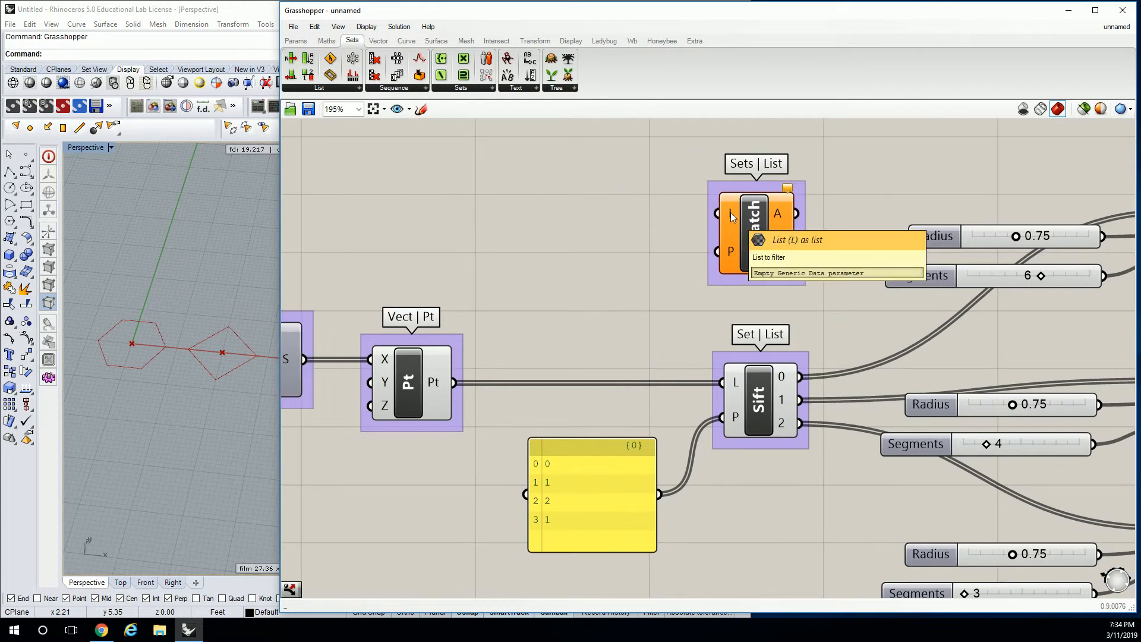
# Wire the Point component's Pt output into the Dispatch L input
pyautogui.moveTo(453, 381); pyautogui.dragTo(714, 212)
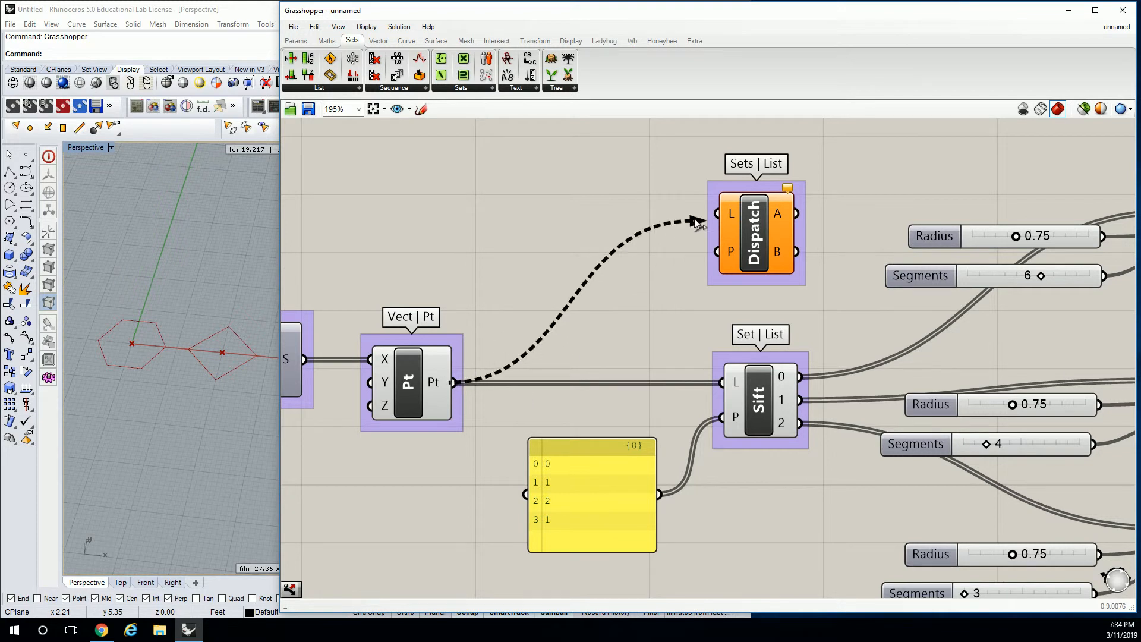
pyautogui.moveTo(727, 252)
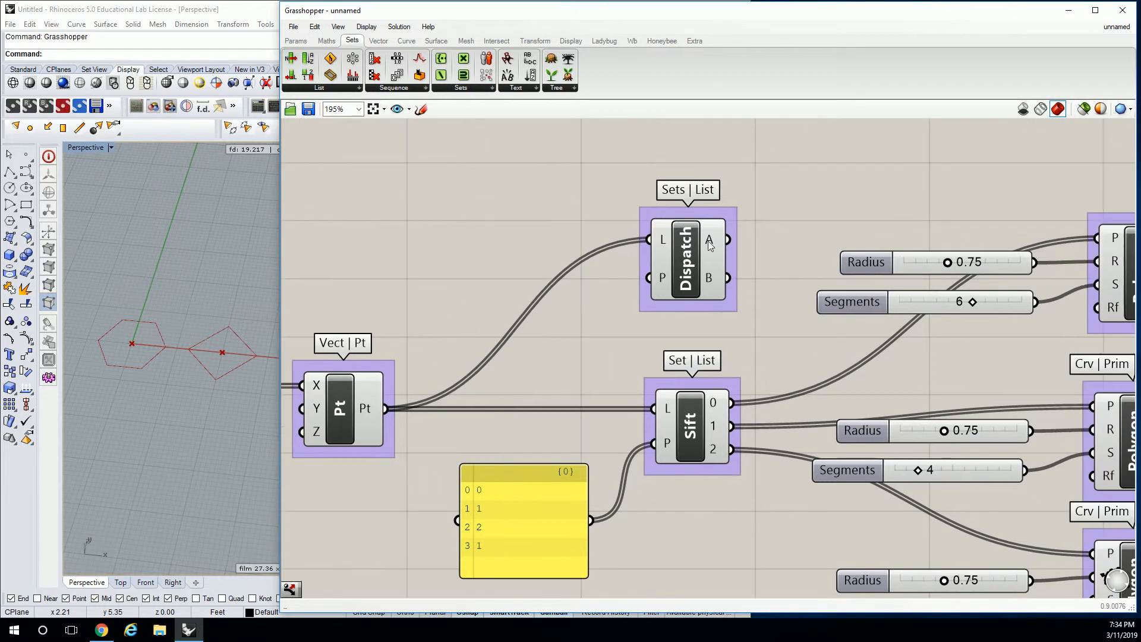
pyautogui.moveTo(708, 243)
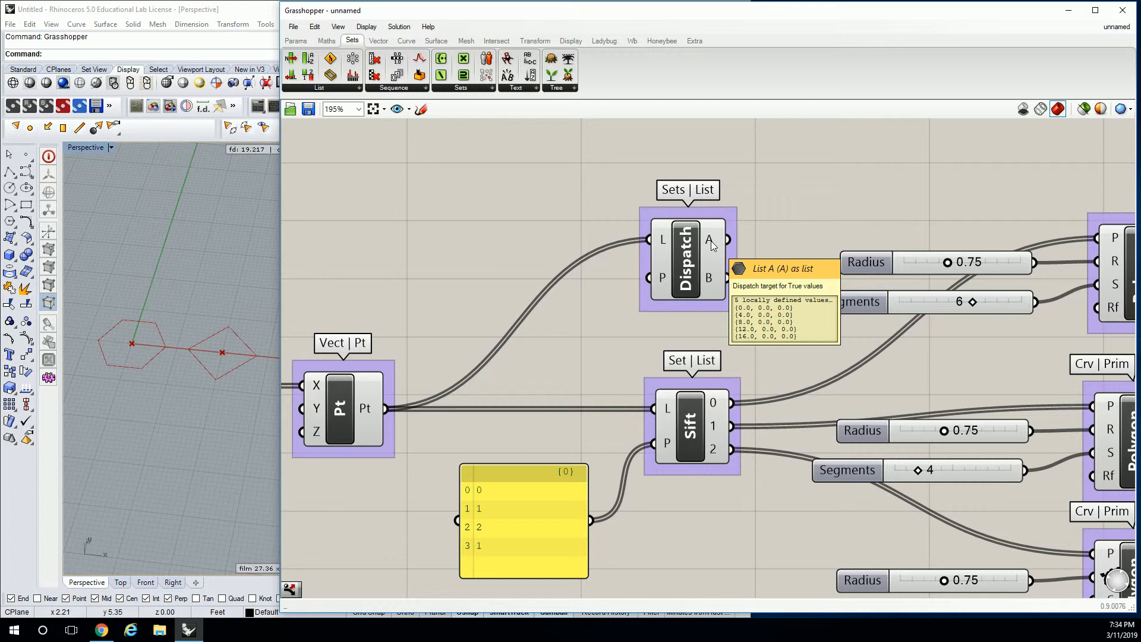
pyautogui.moveTo(711, 280)
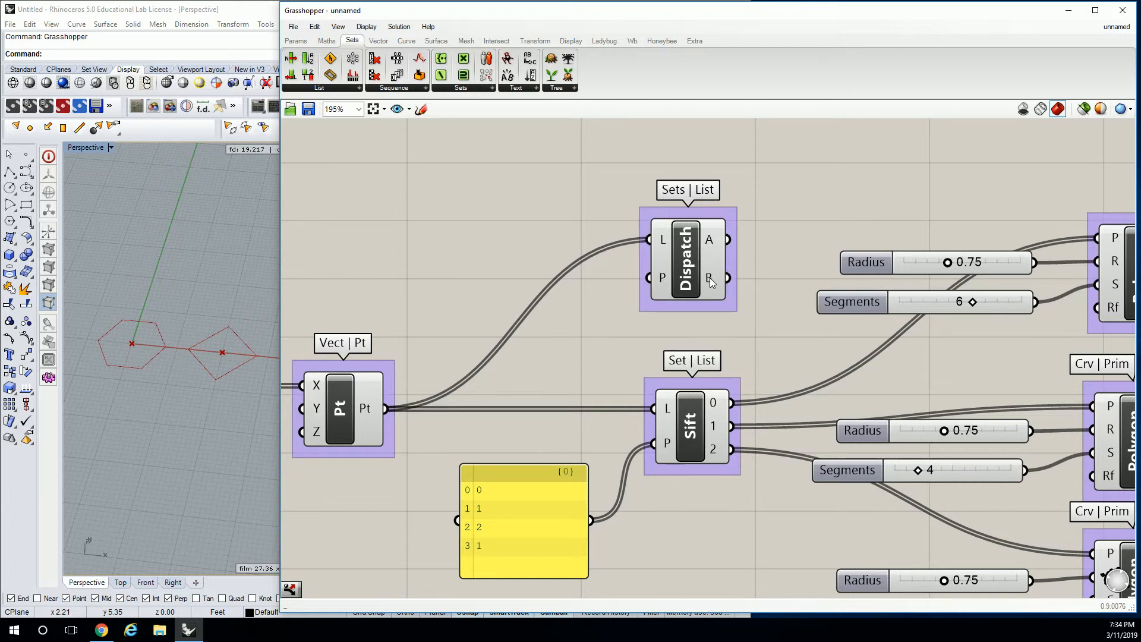
pyautogui.moveTo(711, 280)
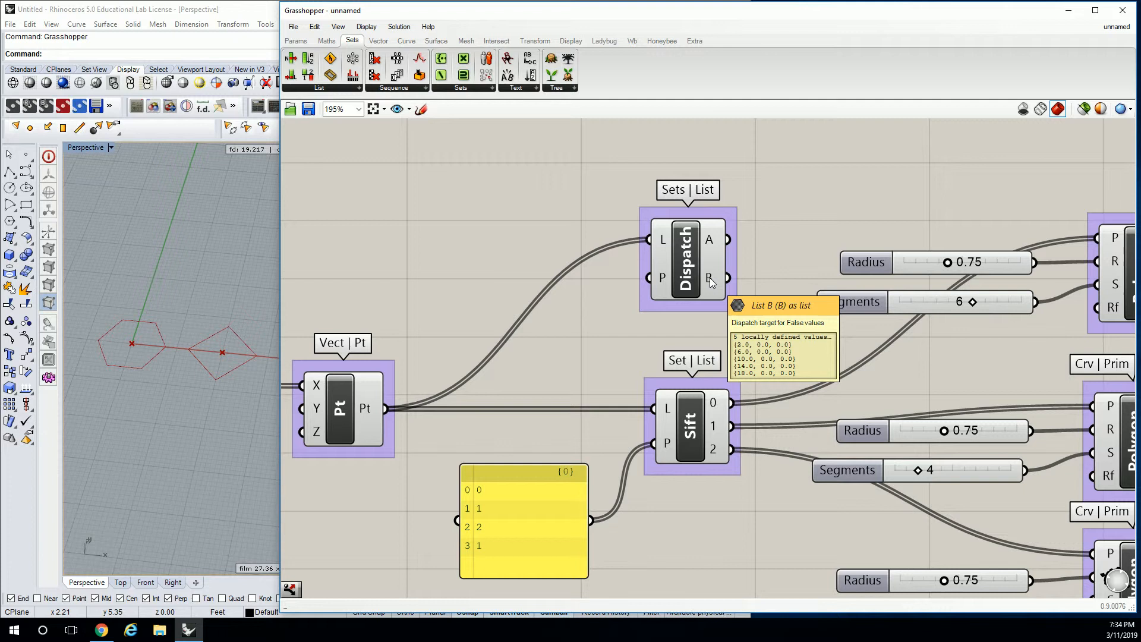
pyautogui.moveTo(548, 271)
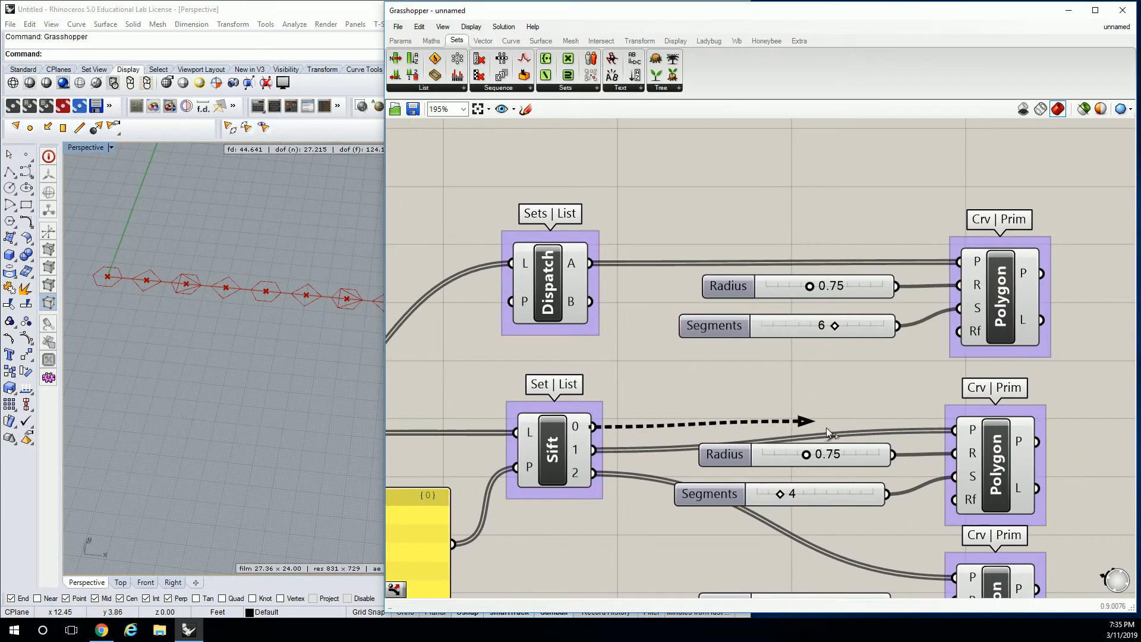
# Disconnect the Sift wire from the polygon's P input so Dispatch supplies it instead
pyautogui.scroll(-3)
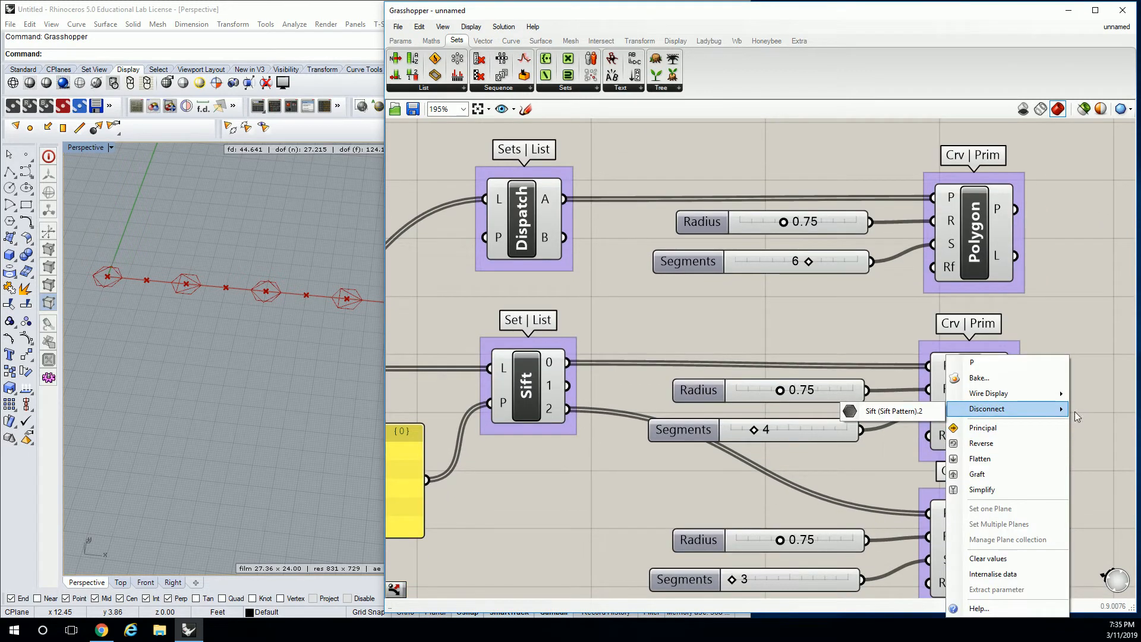
pyautogui.click(987, 409)
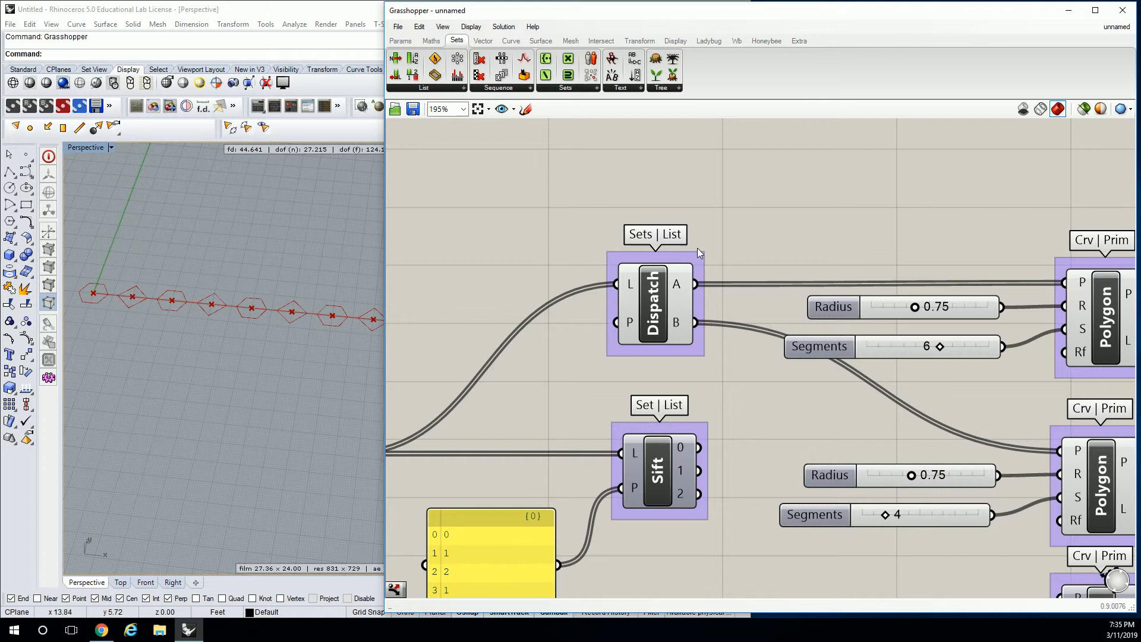
pyautogui.moveTo(622, 334)
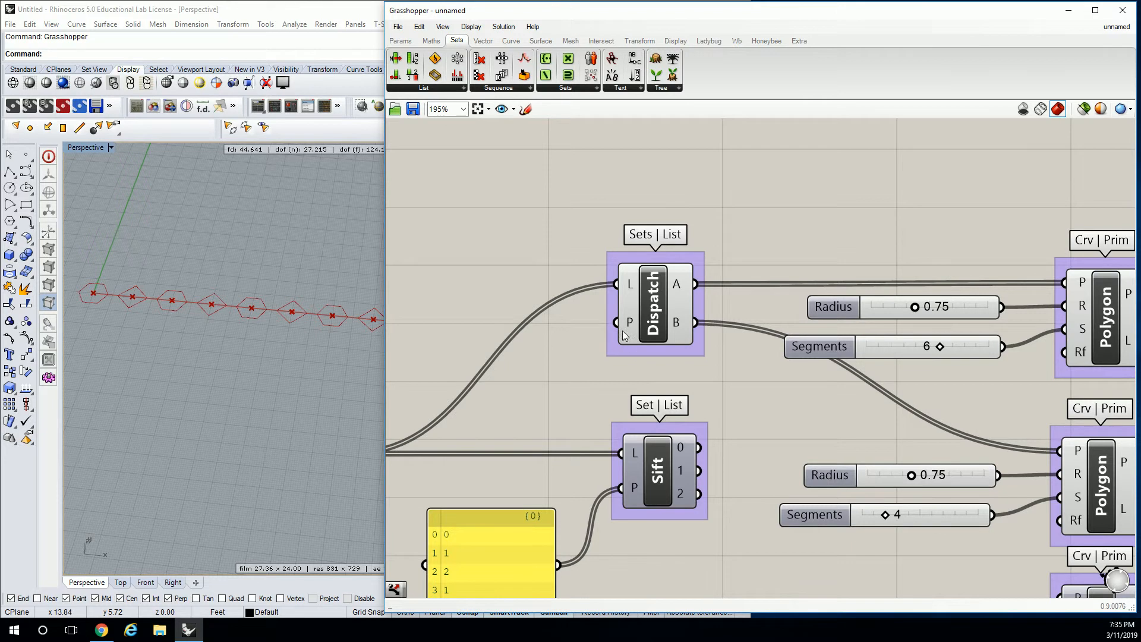
pyautogui.moveTo(626, 323)
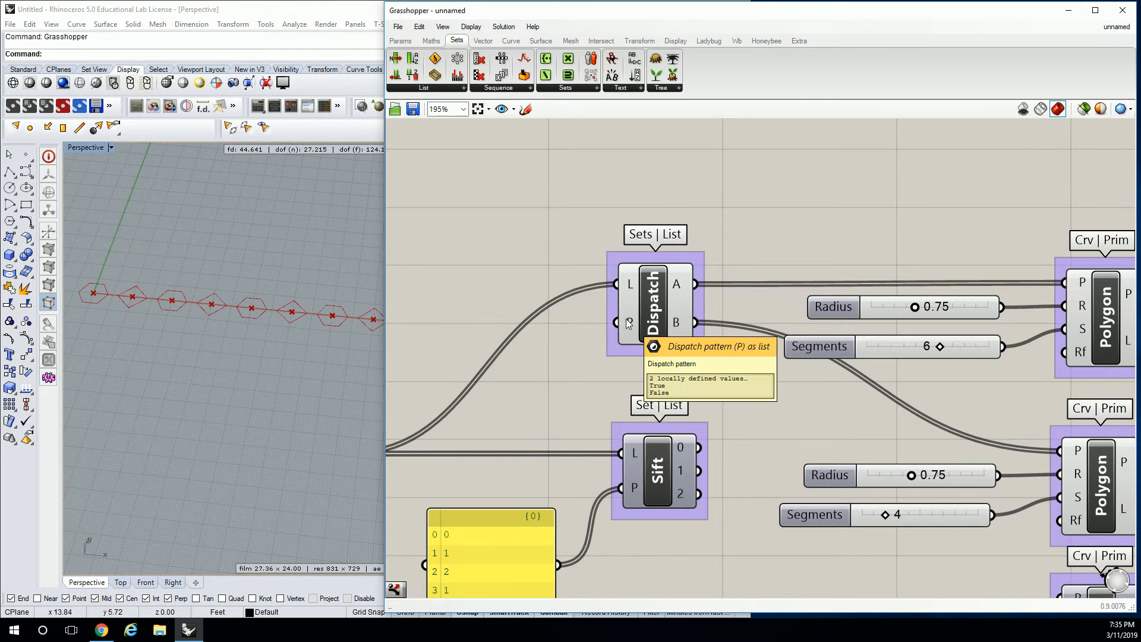
pyautogui.moveTo(623, 333)
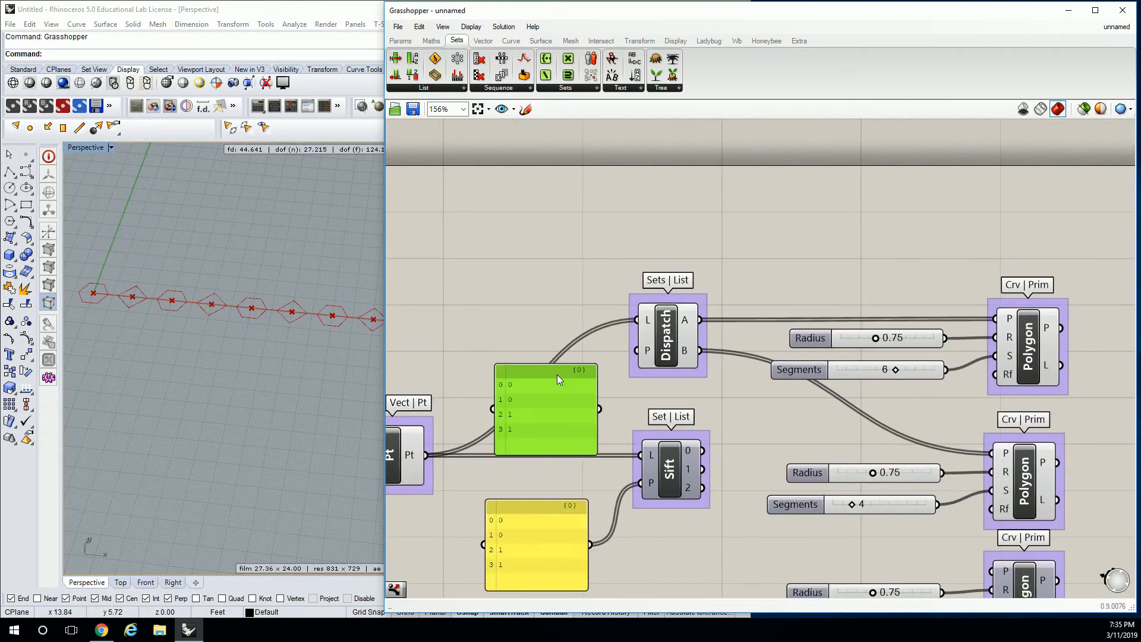
# Move the copied 0, 0, 1, 1 panel above Dispatch to feed its pattern input
pyautogui.moveTo(544, 408); pyautogui.dragTo(539, 287)
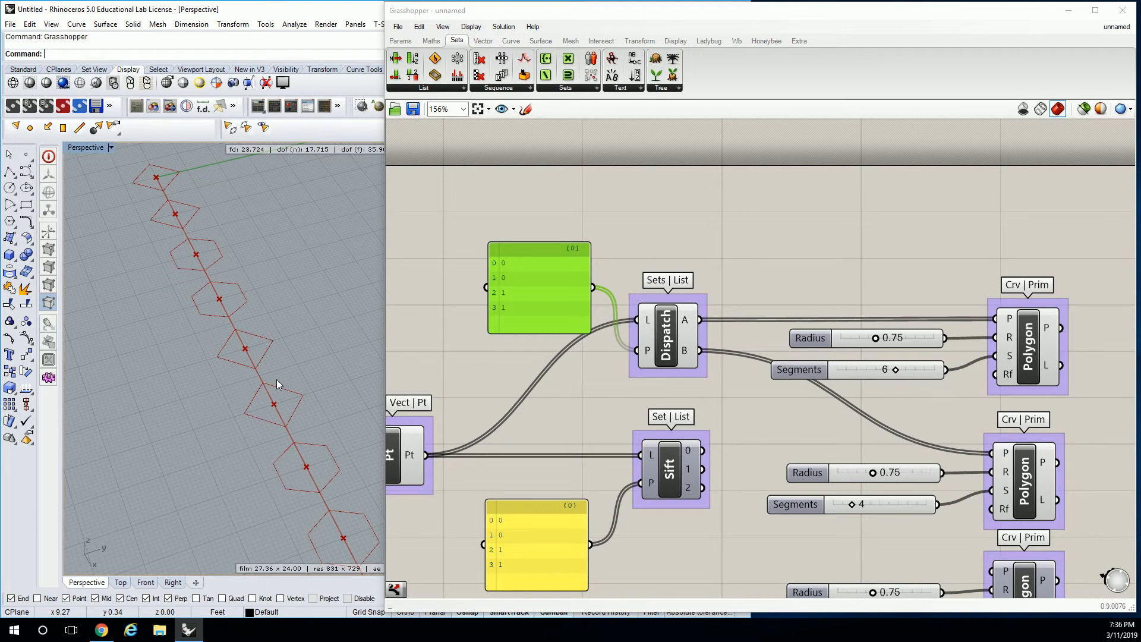
pyautogui.moveTo(648, 352)
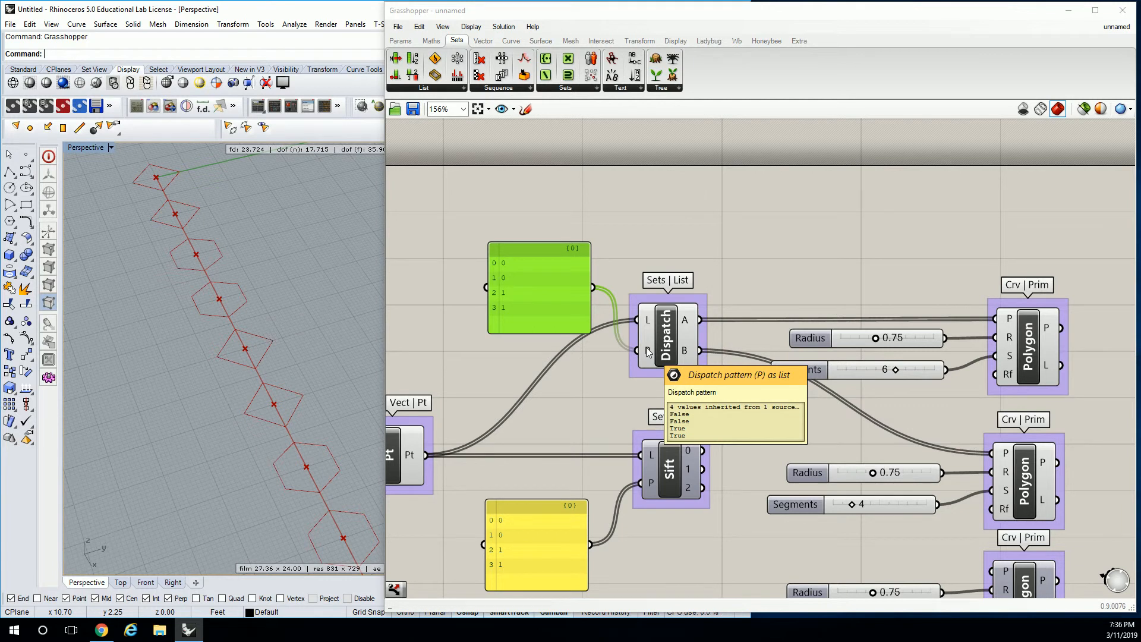
# Rewrite the pattern panel as False, True, False, True, True on separate lines
pyautogui.doubleClick(536, 287)
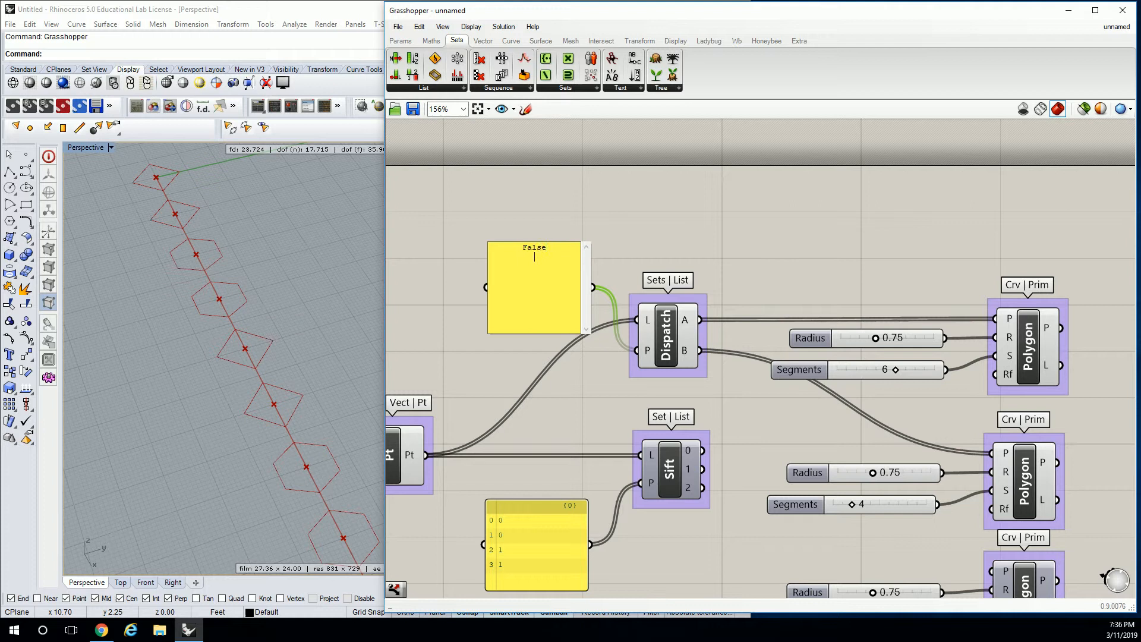
pyautogui.write('False')
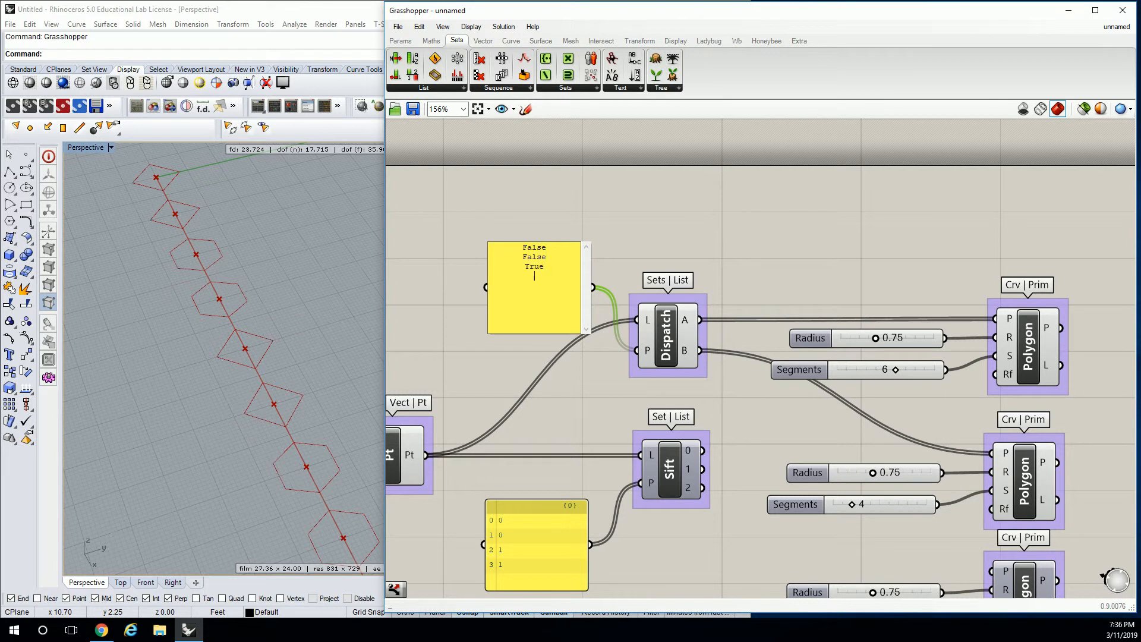
pyautogui.write('True')
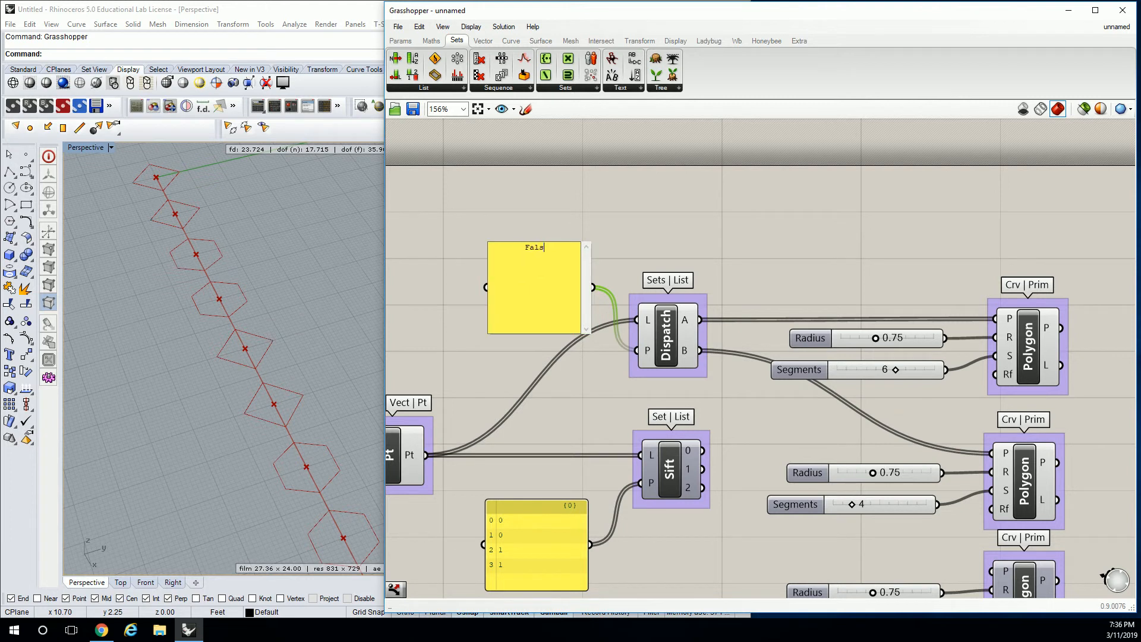
pyautogui.write('e')
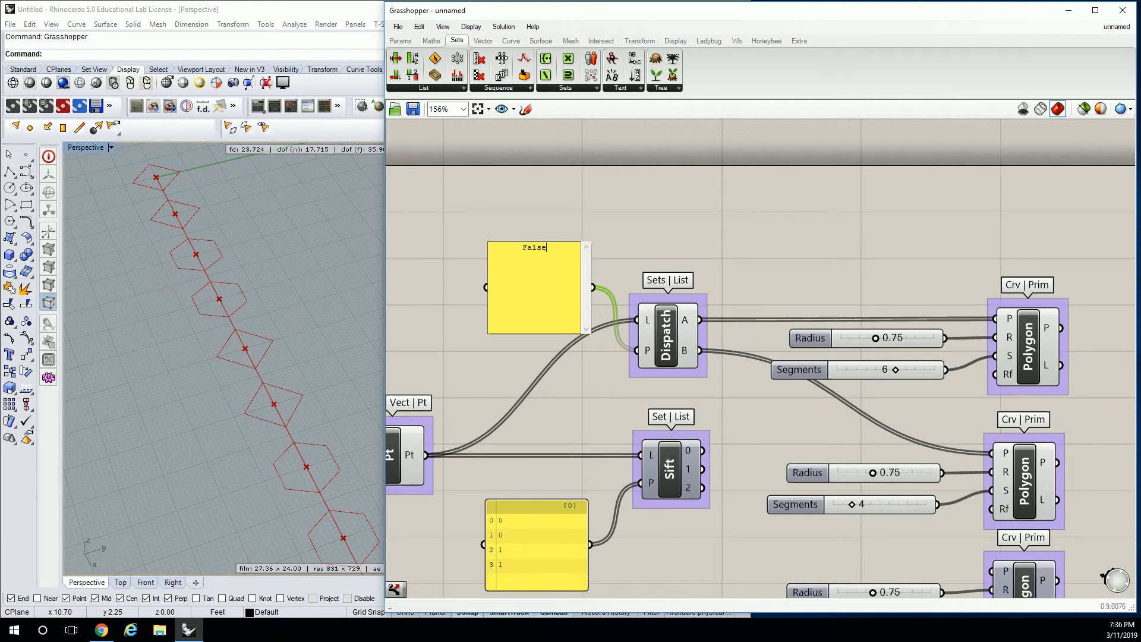
pyautogui.write('True')
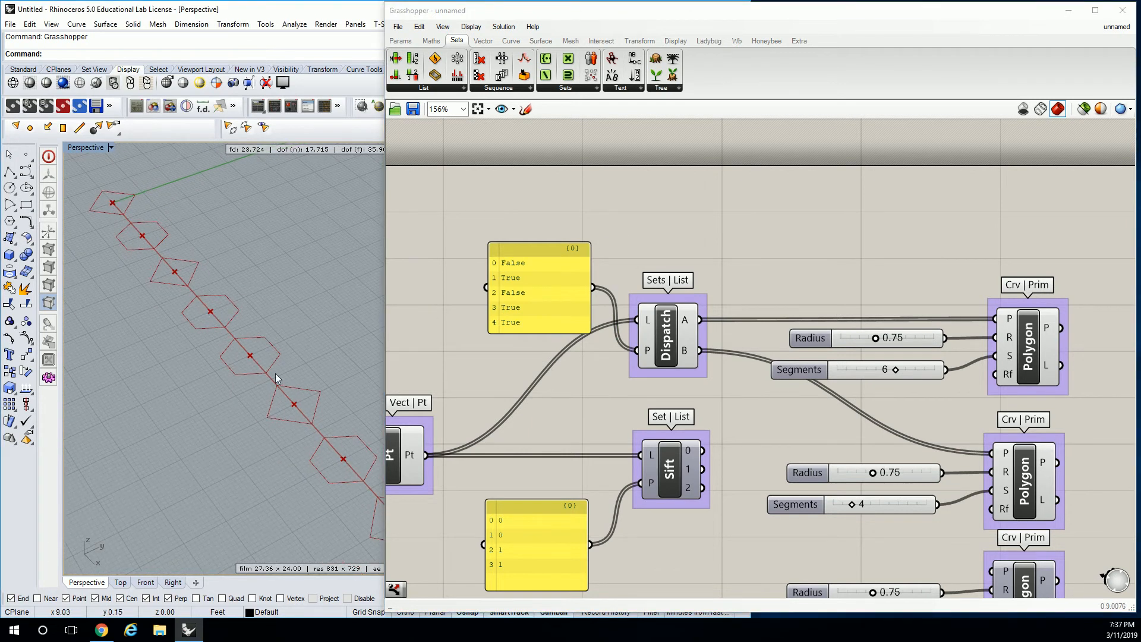
pyautogui.moveTo(262, 366)
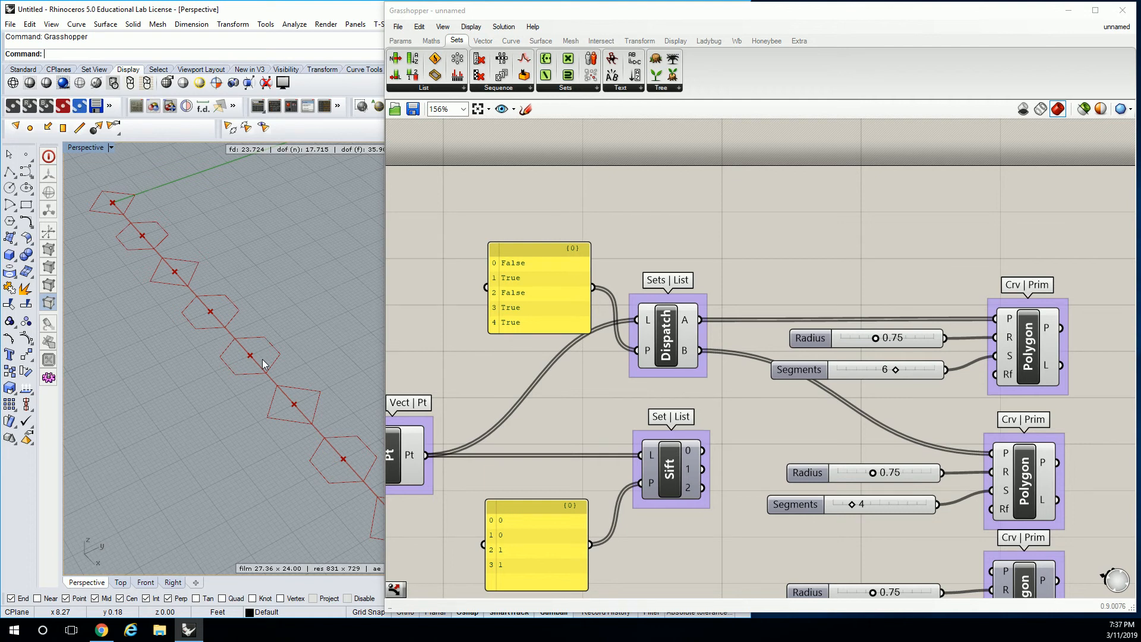
pyautogui.moveTo(307, 340)
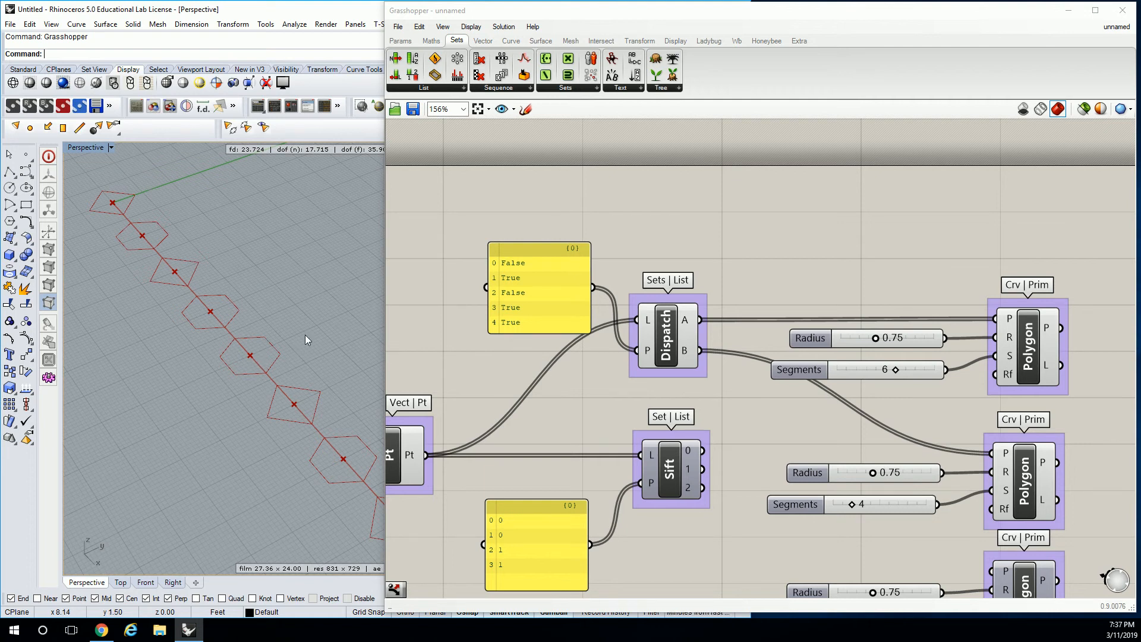